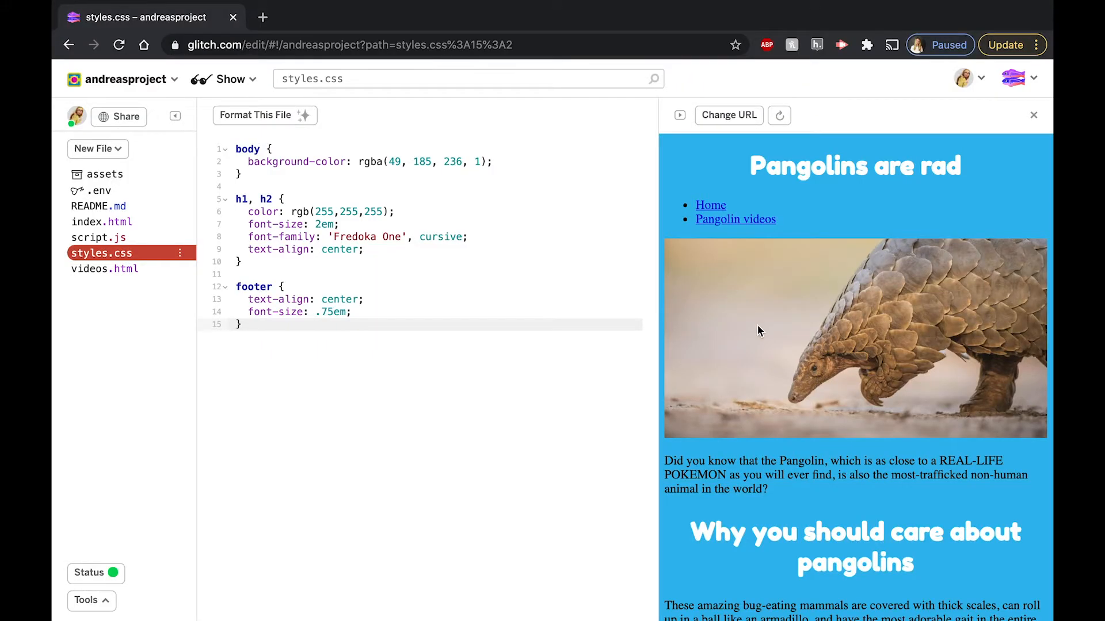
Type a p rule with font-weight:bold; below the footer rule in styles.css
scroll(down, 3)
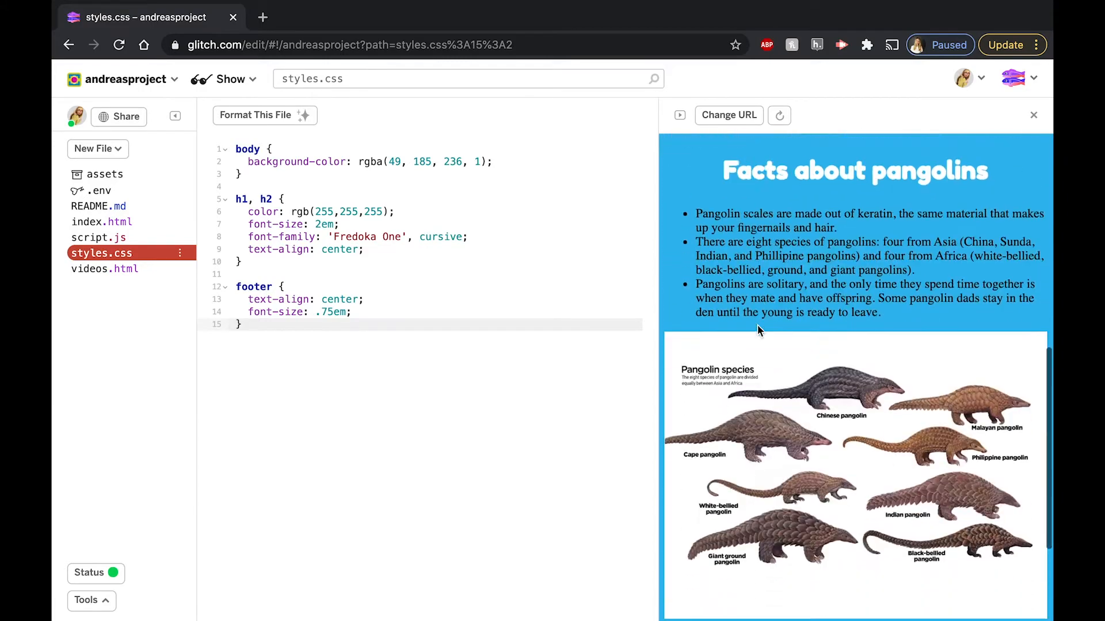
scroll(up, 3)
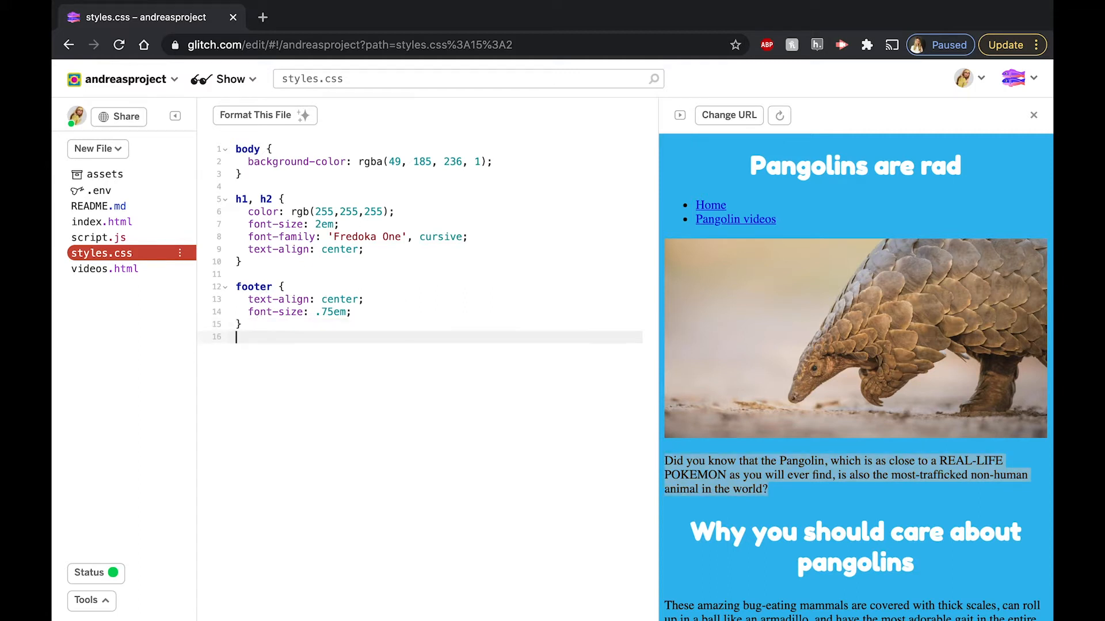
text(p {)
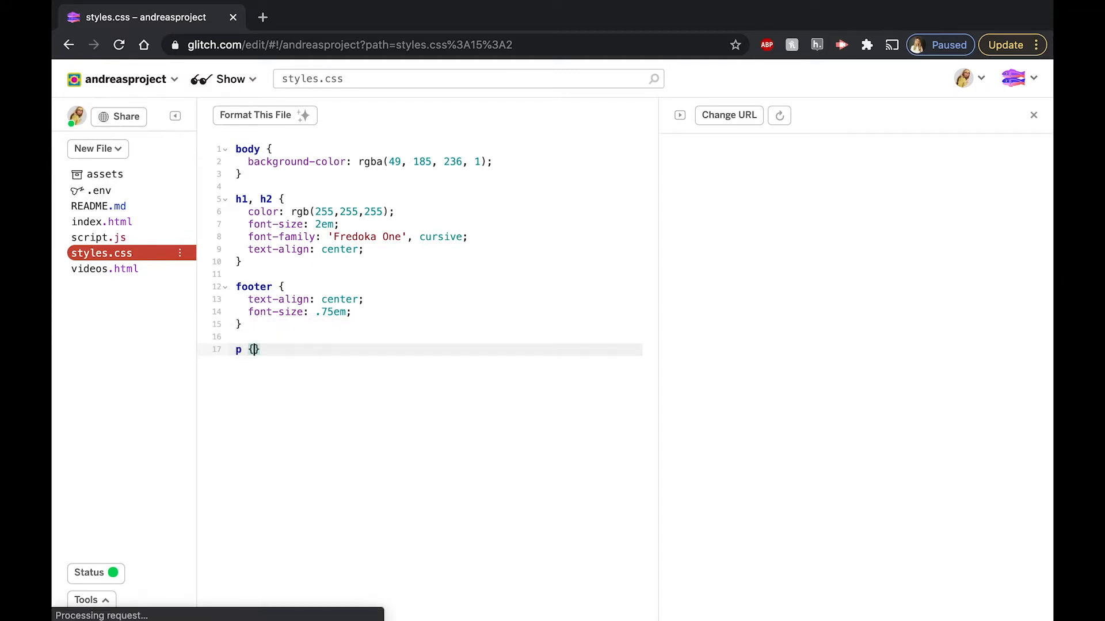
text(font)
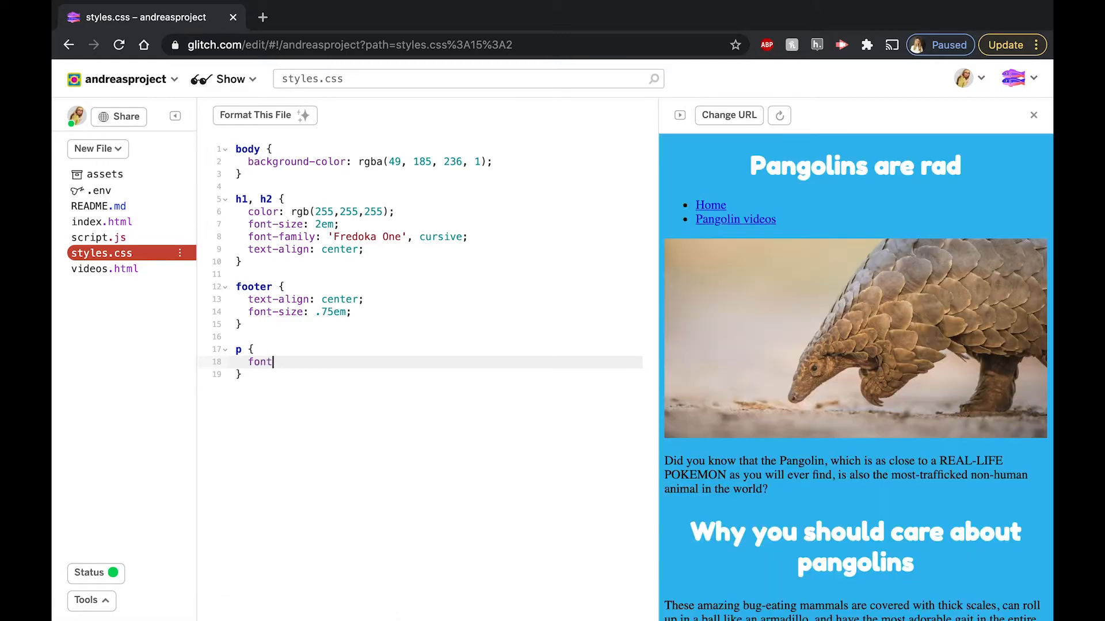
text(-weight:bold;)
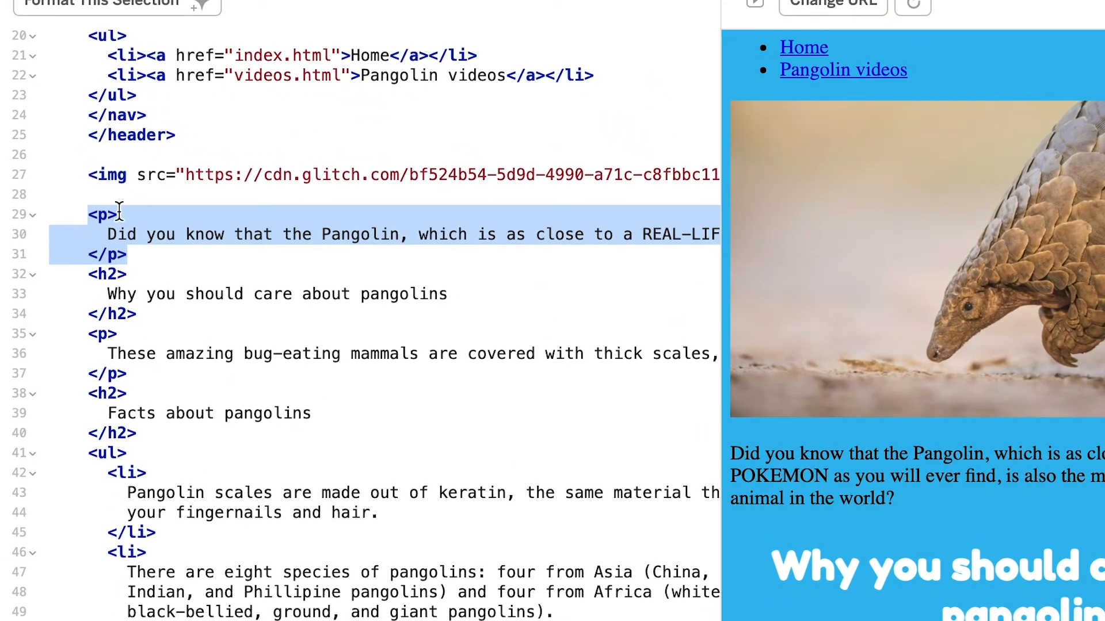
Add id="paragraph1" to the opening <p> tag on line 29 of index.html
click(115, 215)
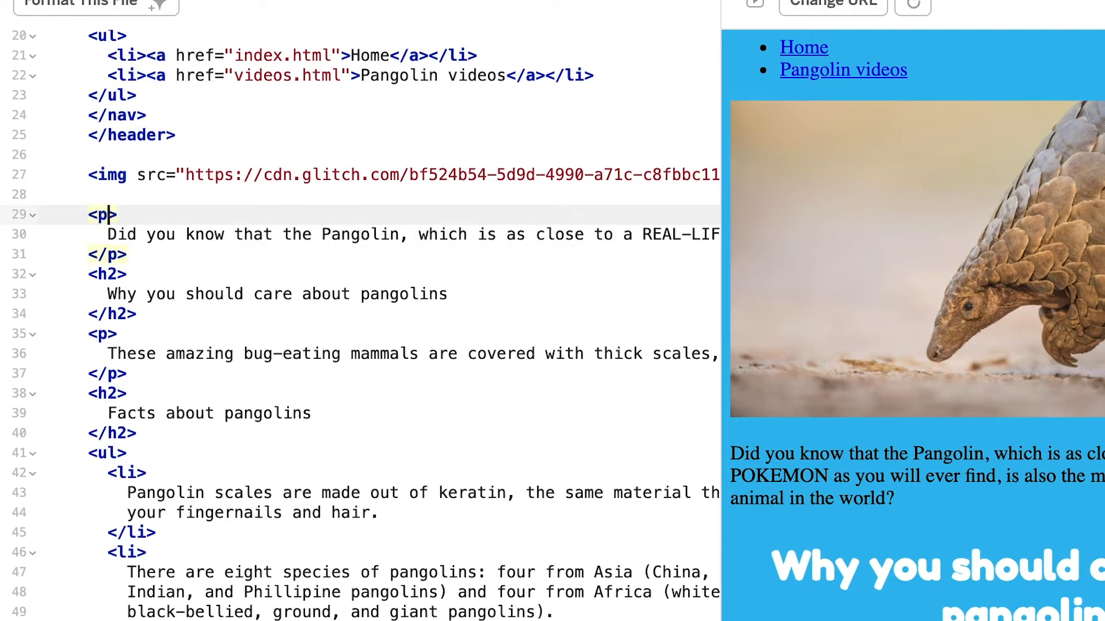
text(" ")
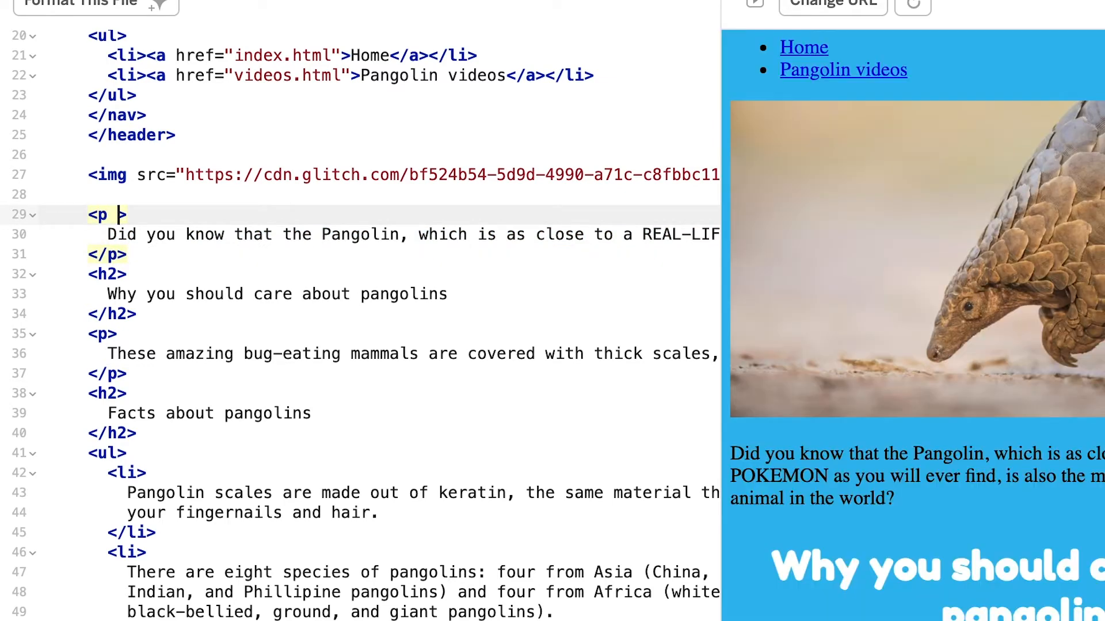
text(id="")
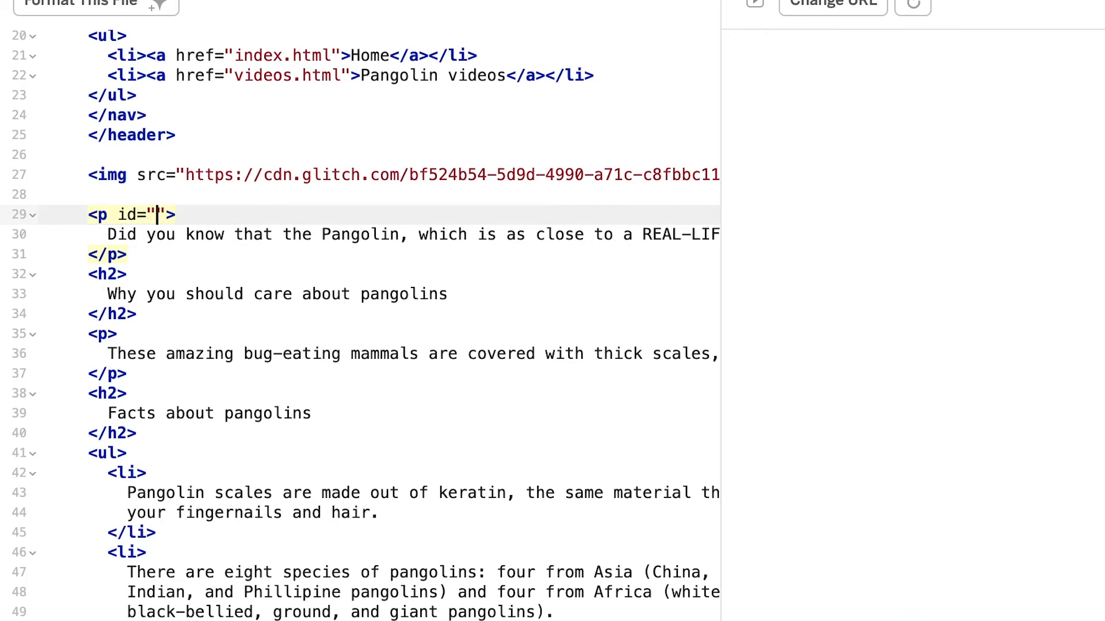
text(paragraph1)
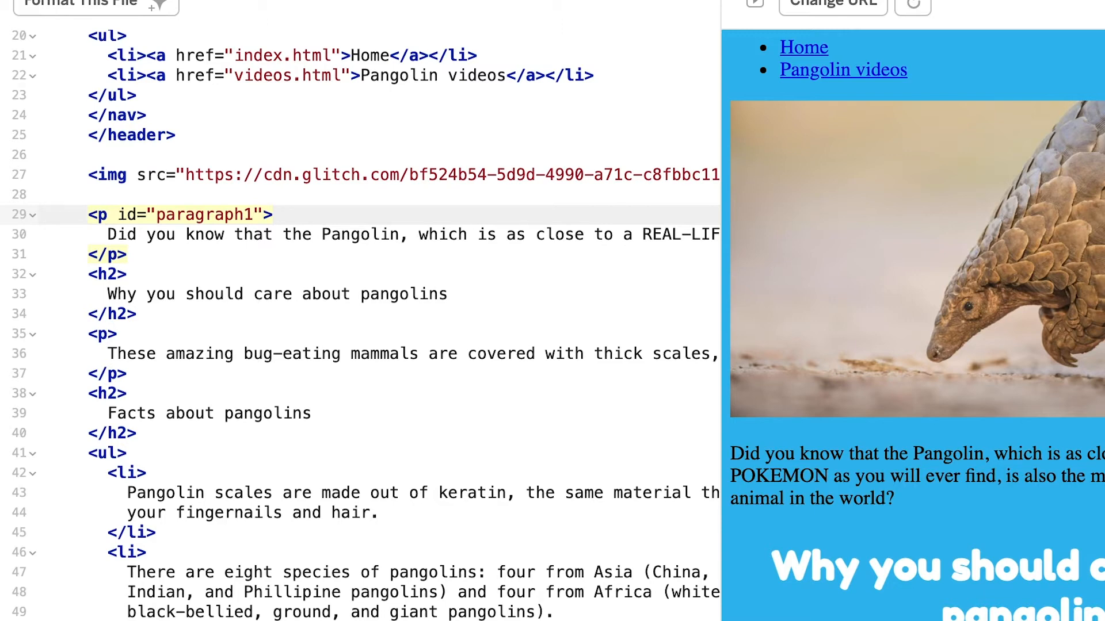
click(254, 214)
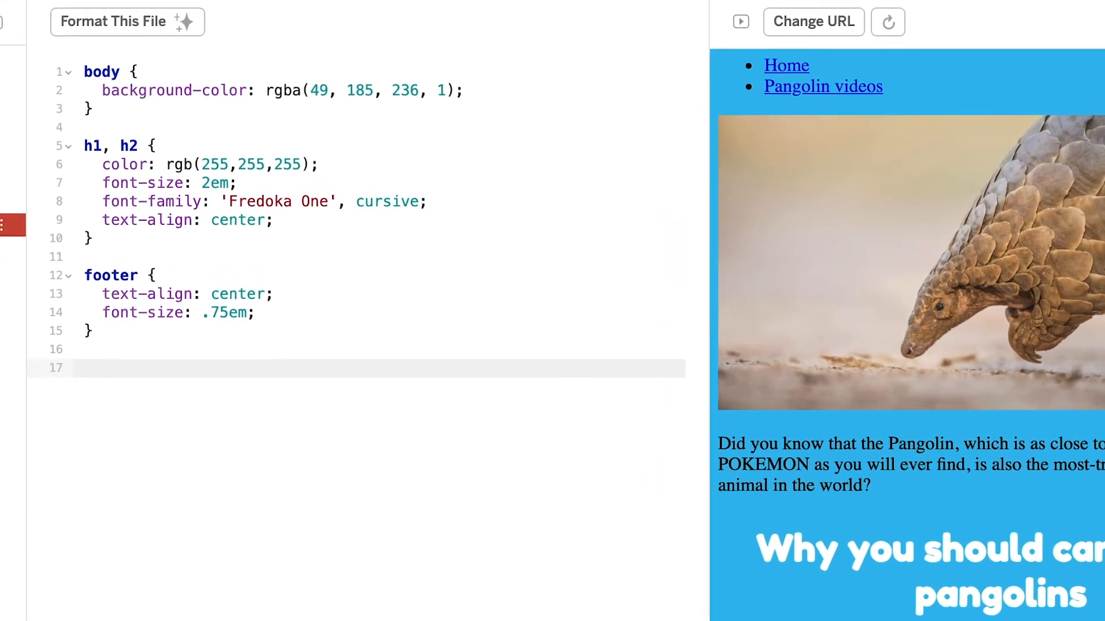
Type #paragraph1 { font-weight:bold; } on line 17 and check the bold preview
text(#para)
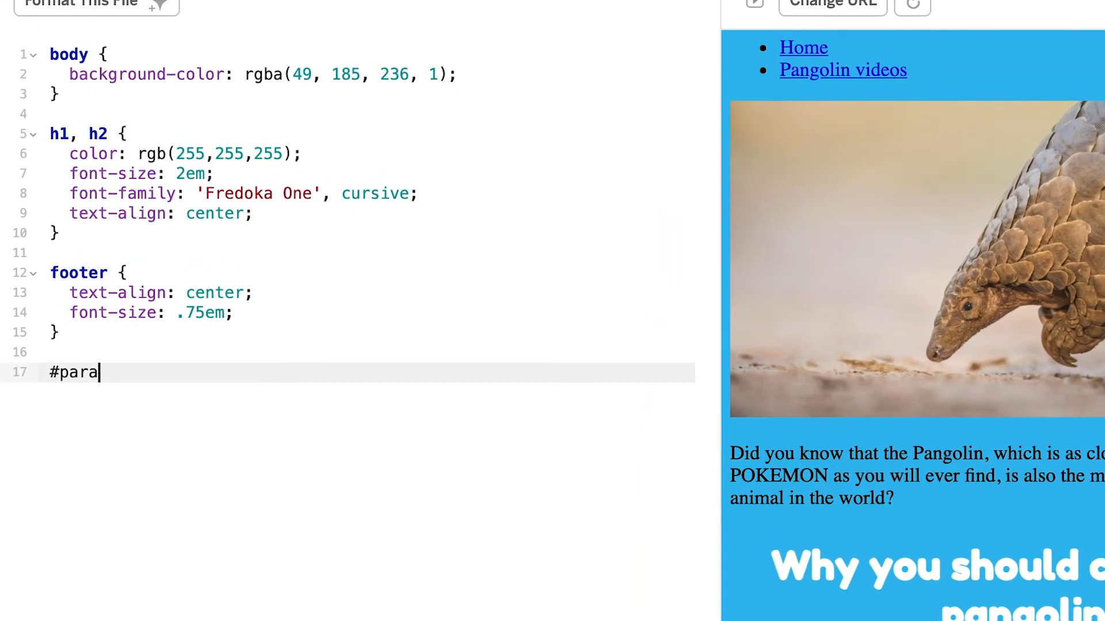
text(graph1)
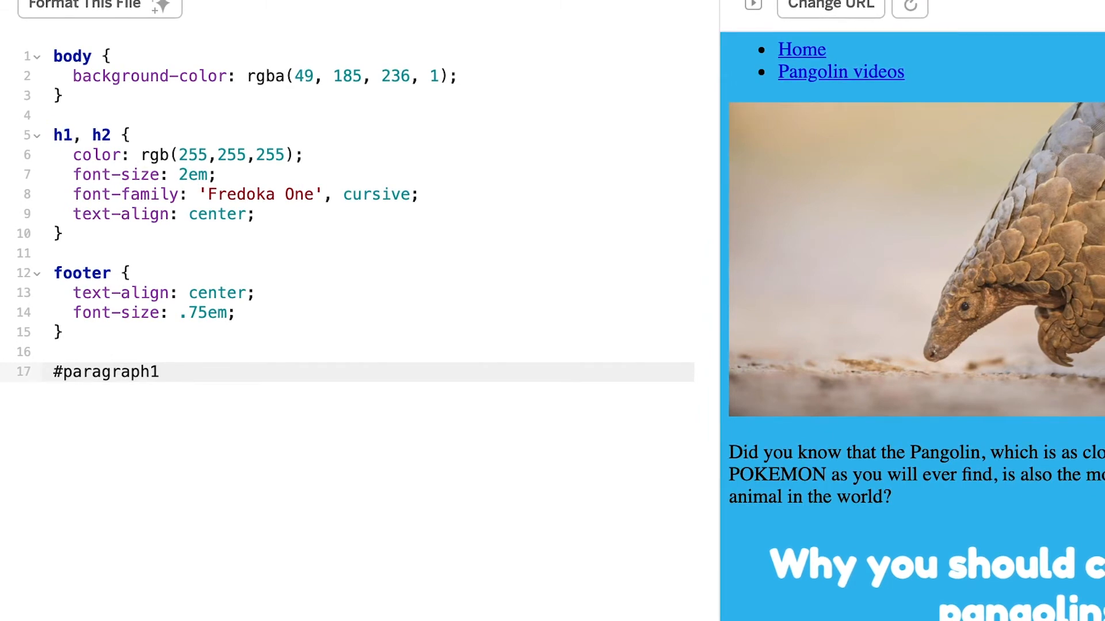
text({)
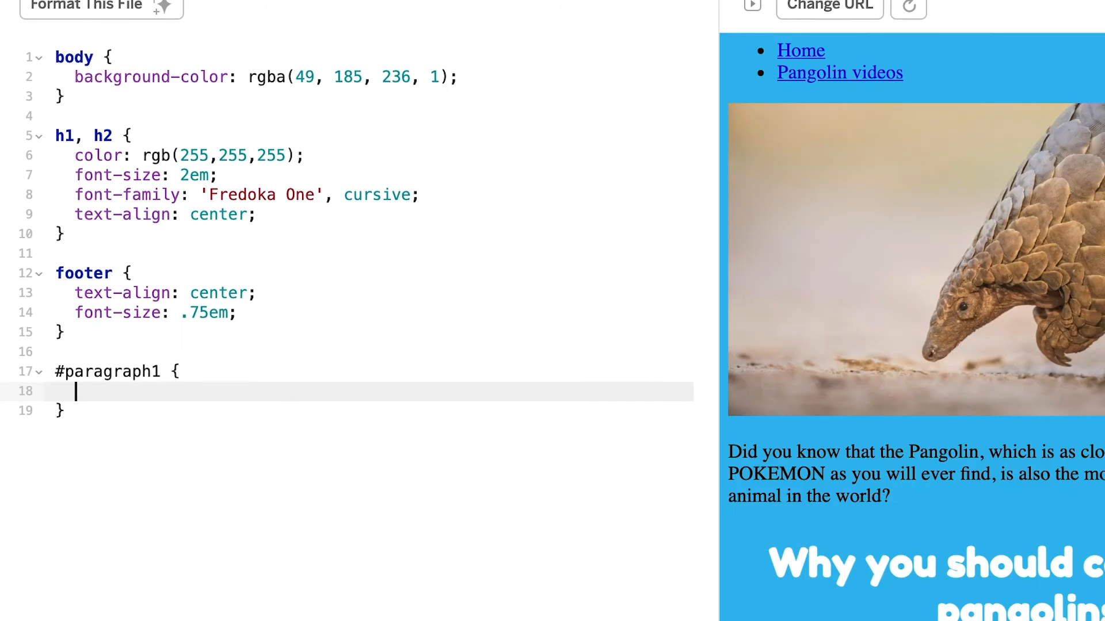
text(font)
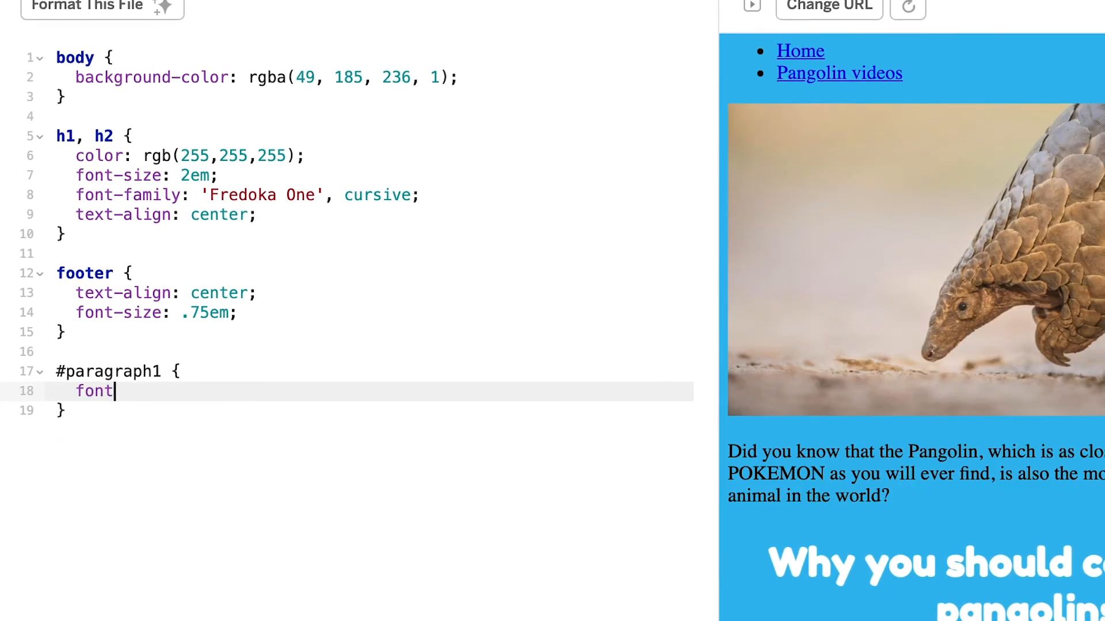
text(-weight)
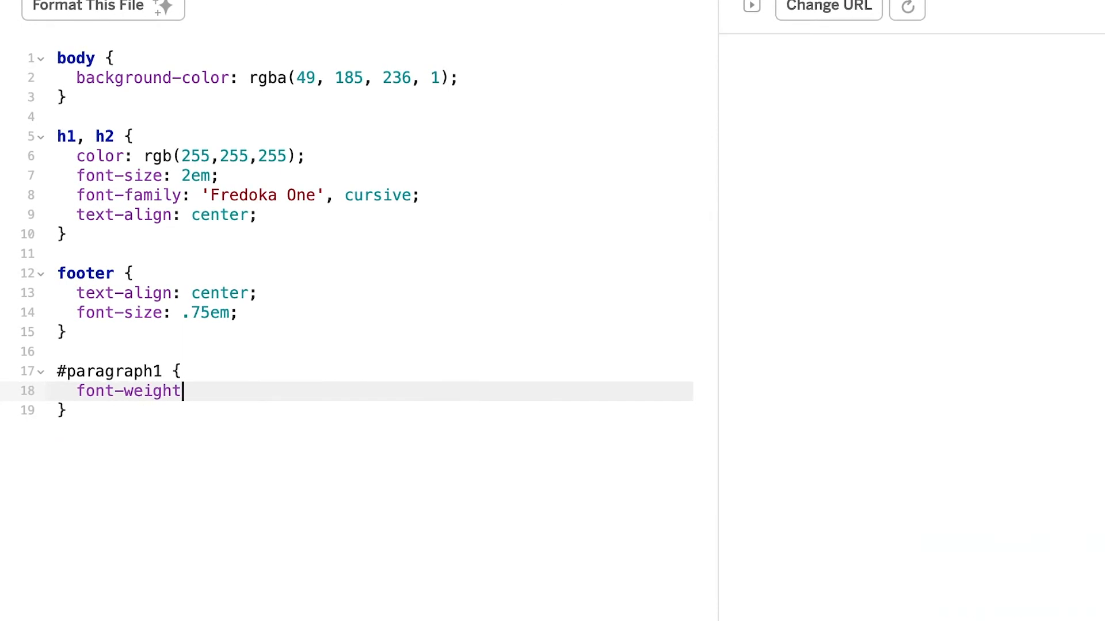
text(:bold;)
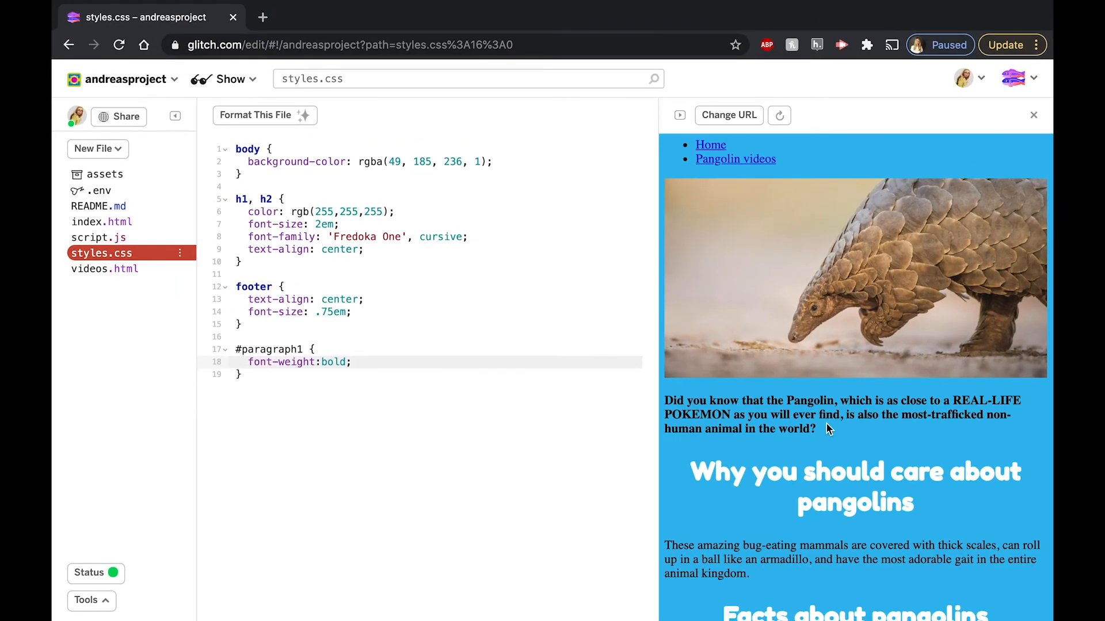
click(350, 362)
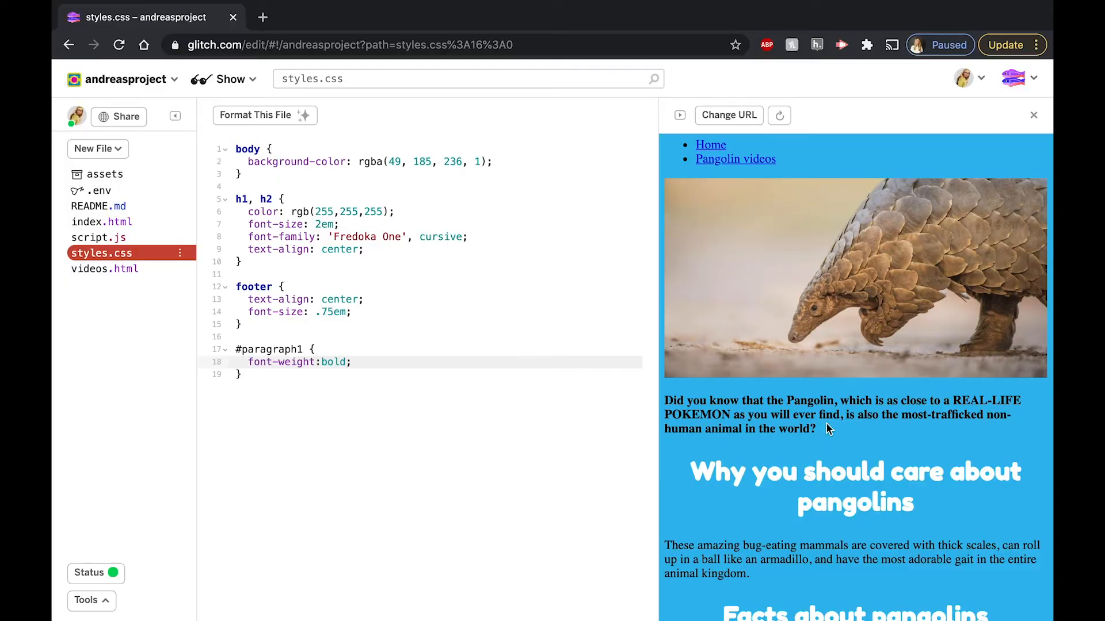
key(Enter)
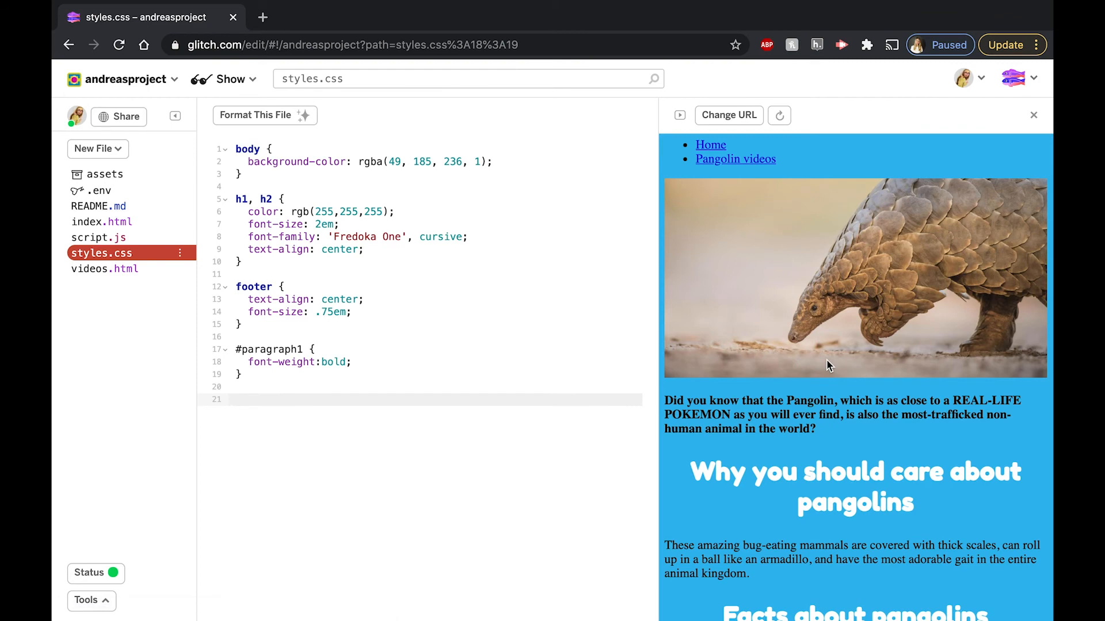
Add an a:link rule with color:black below the #paragraph1 rule
scroll(down, 3)
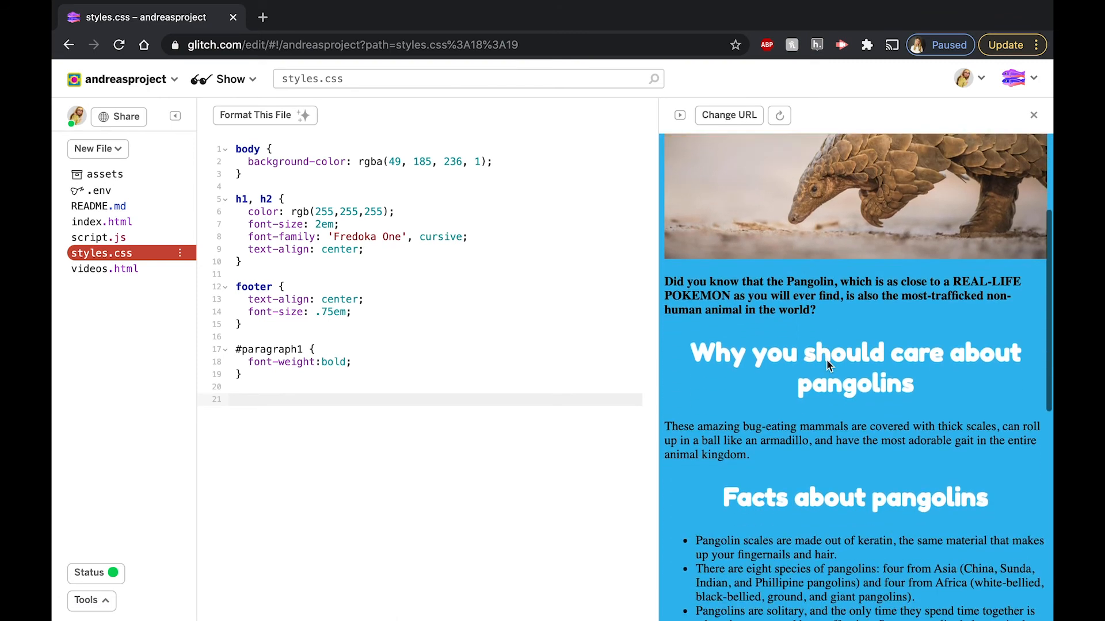
scroll(down, 3)
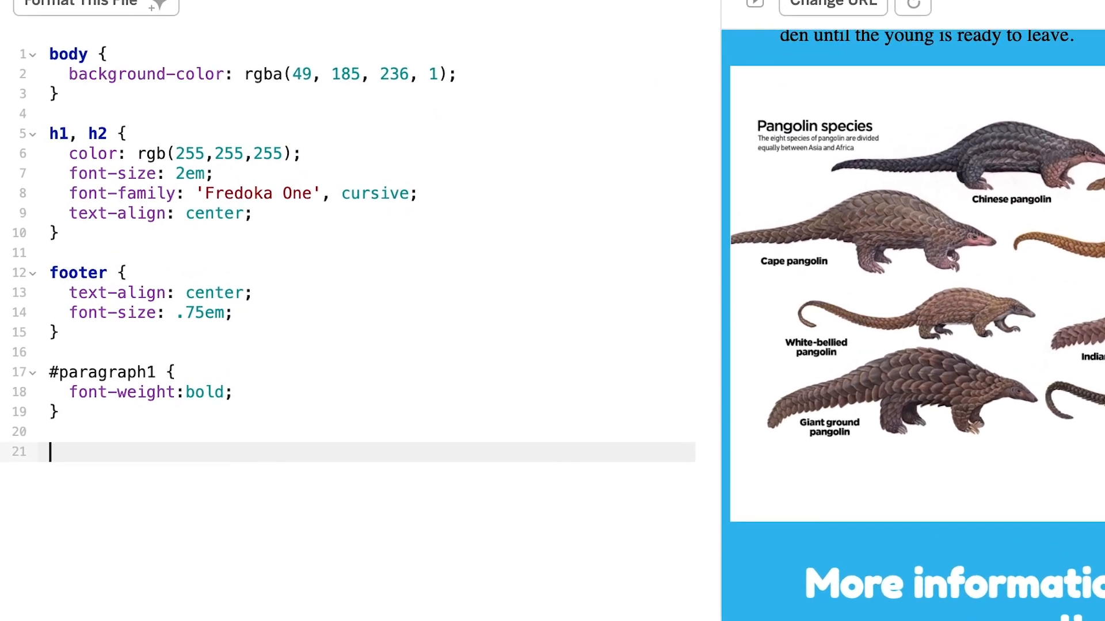
text(a)
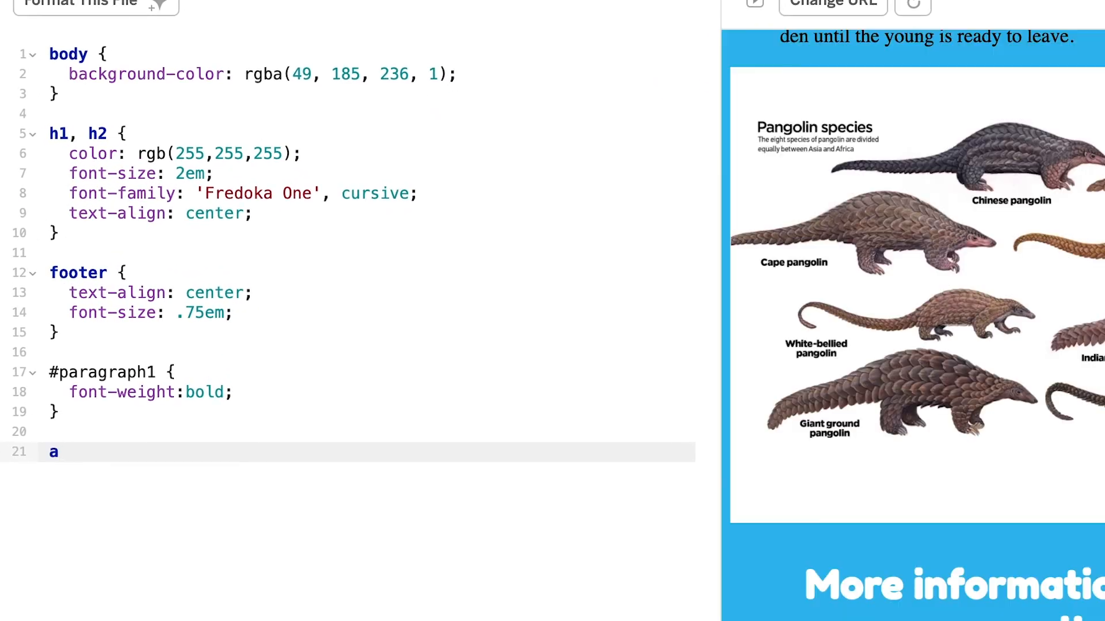
text(:link)
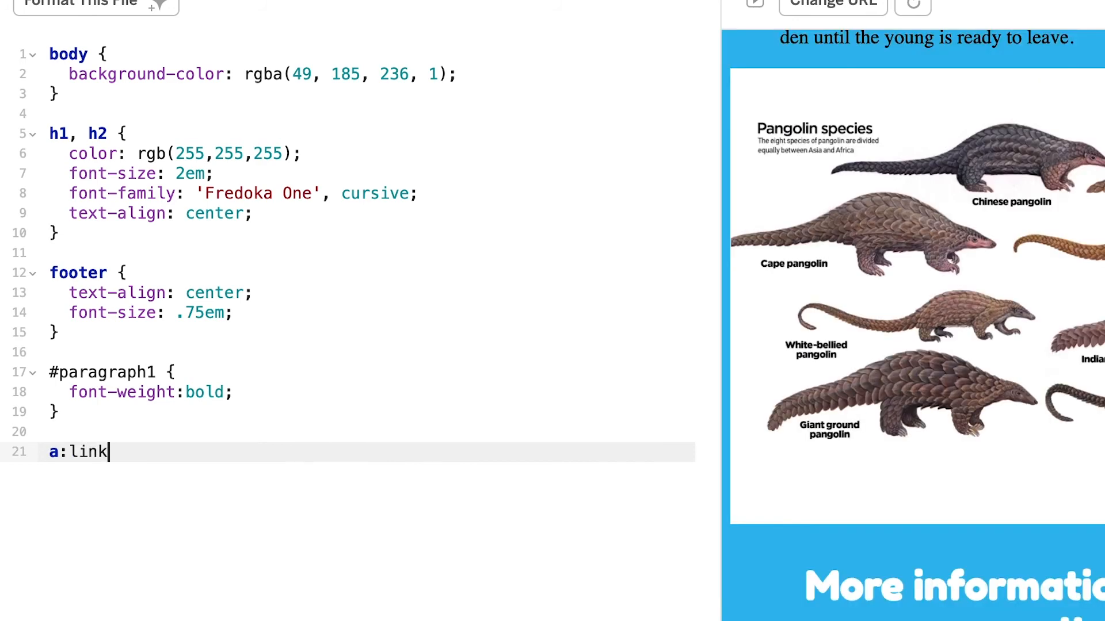
text({})
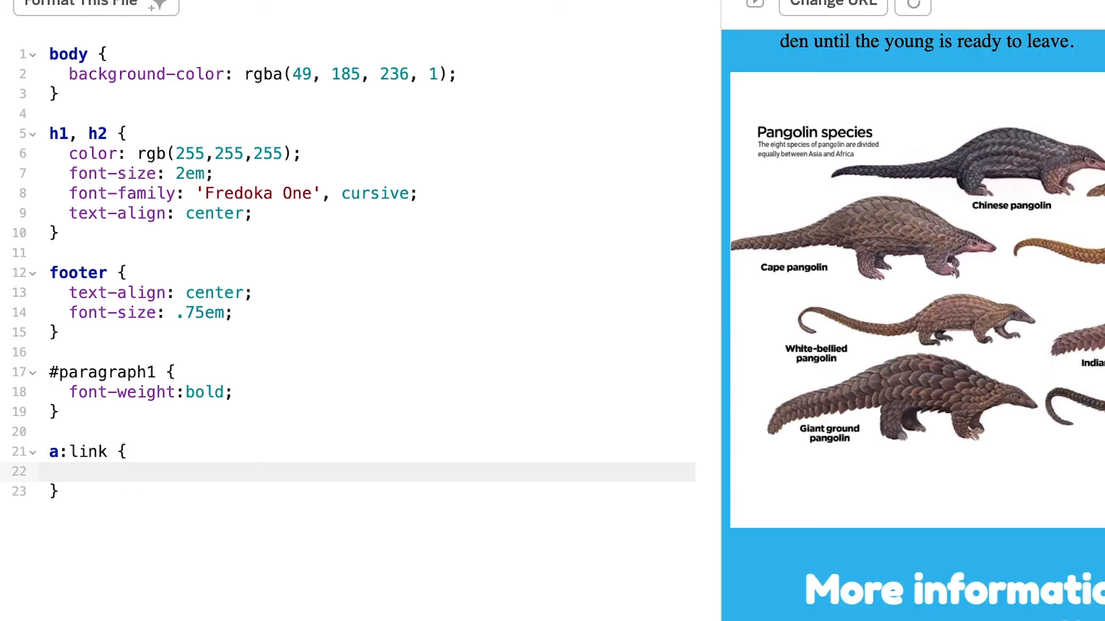
text(color)
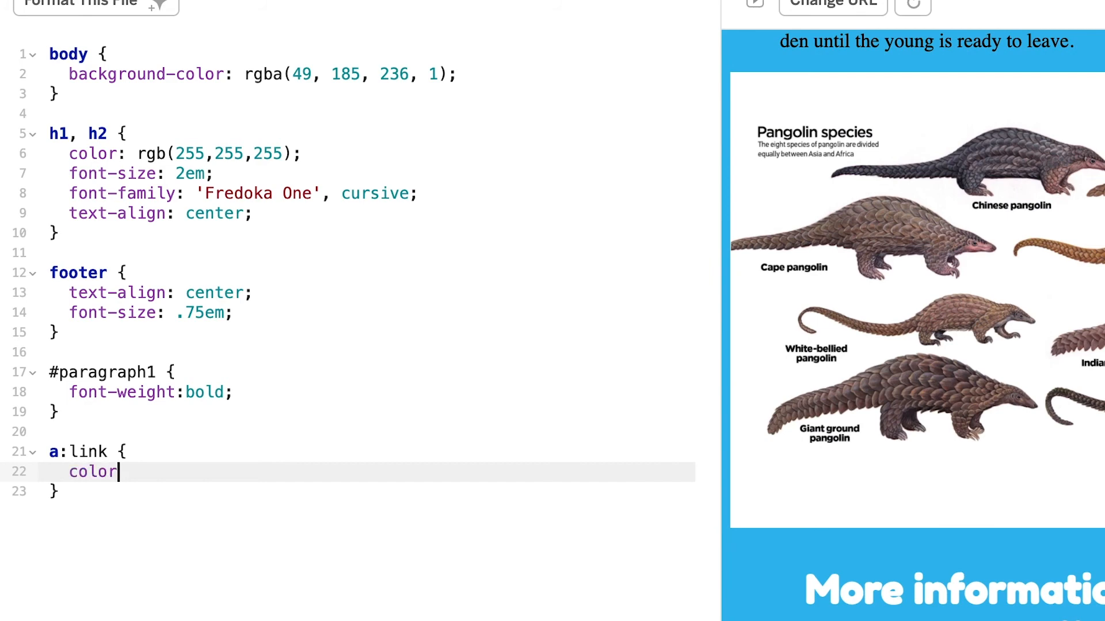
text(:black;)
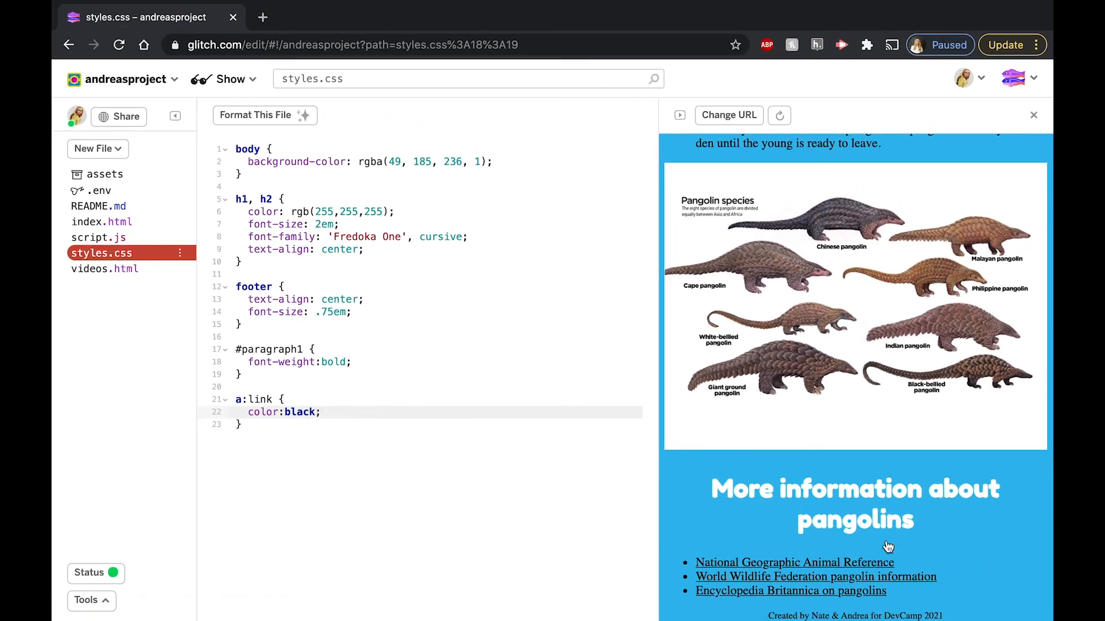
mouse_move(815, 567)
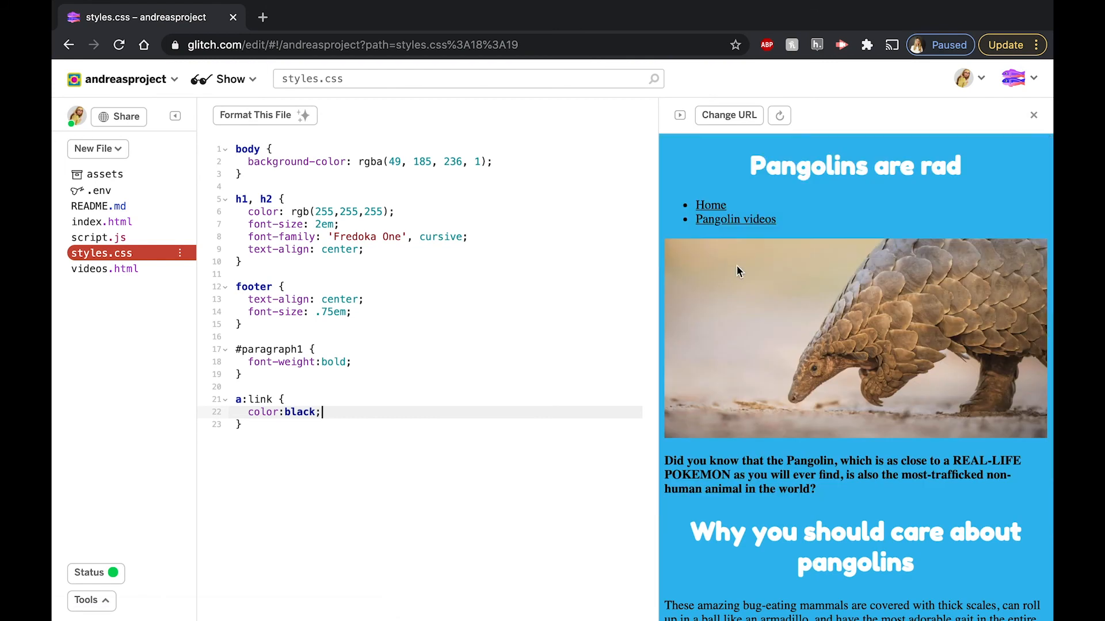
mouse_move(735, 219)
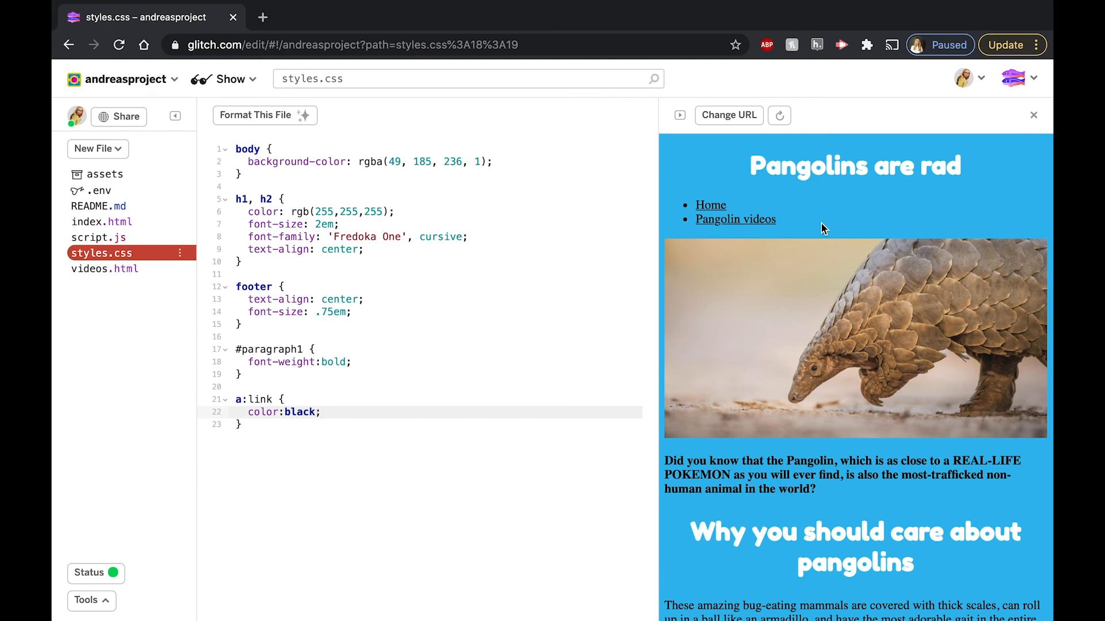
Check the preview top, where Home and Pangolin videos links now appear black
click(321, 411)
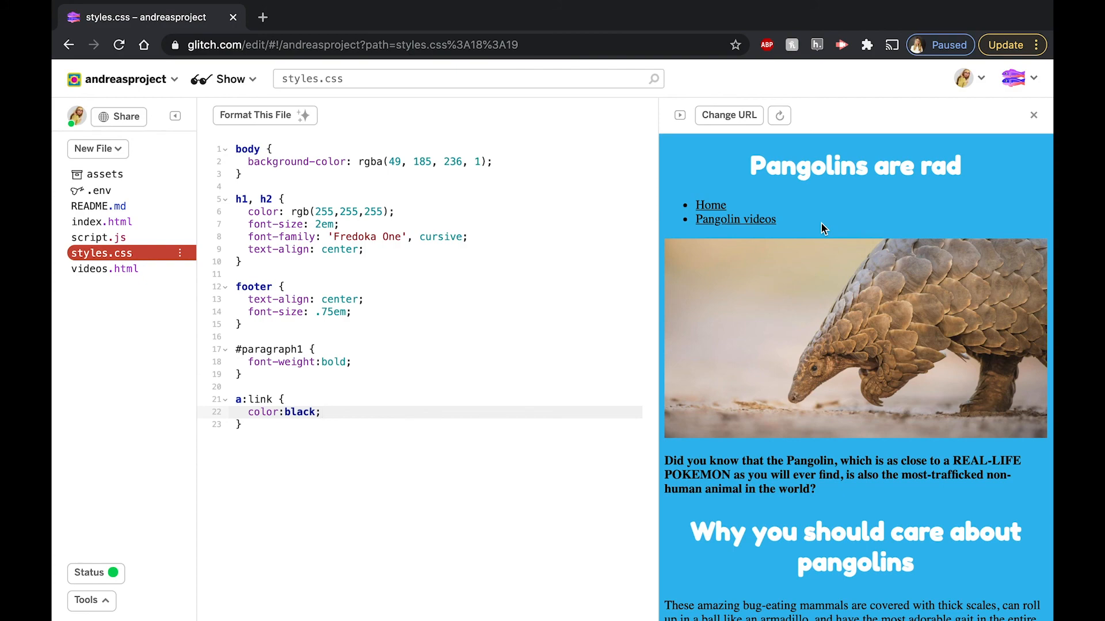
Add a nav ul li a:hover rule with background:#feca62 after the link rule
click(320, 412)
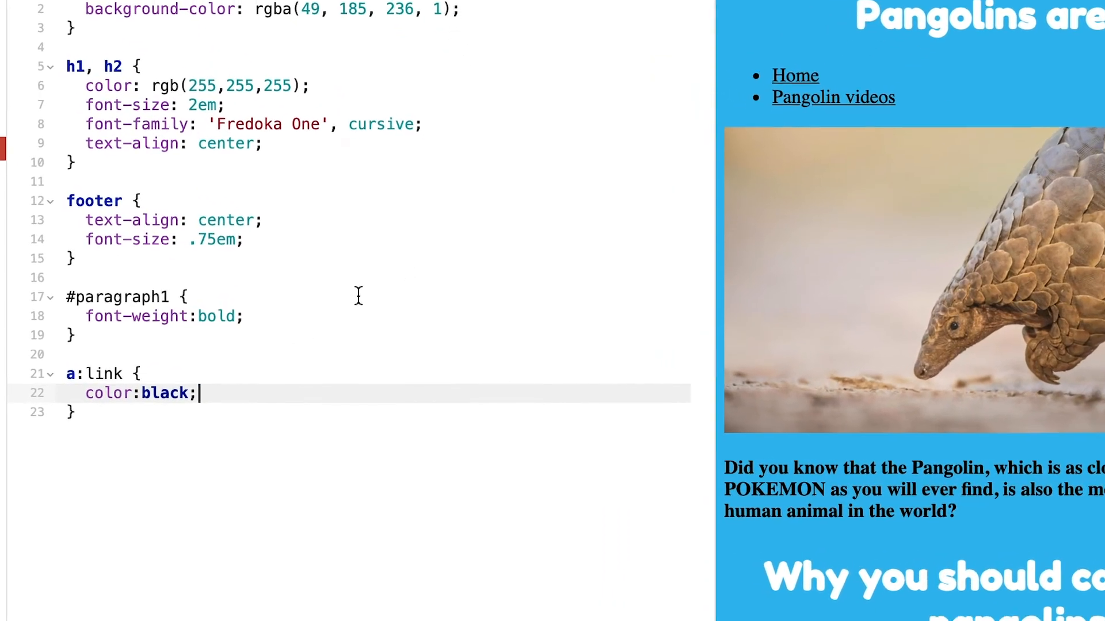
text(nav ul li a)
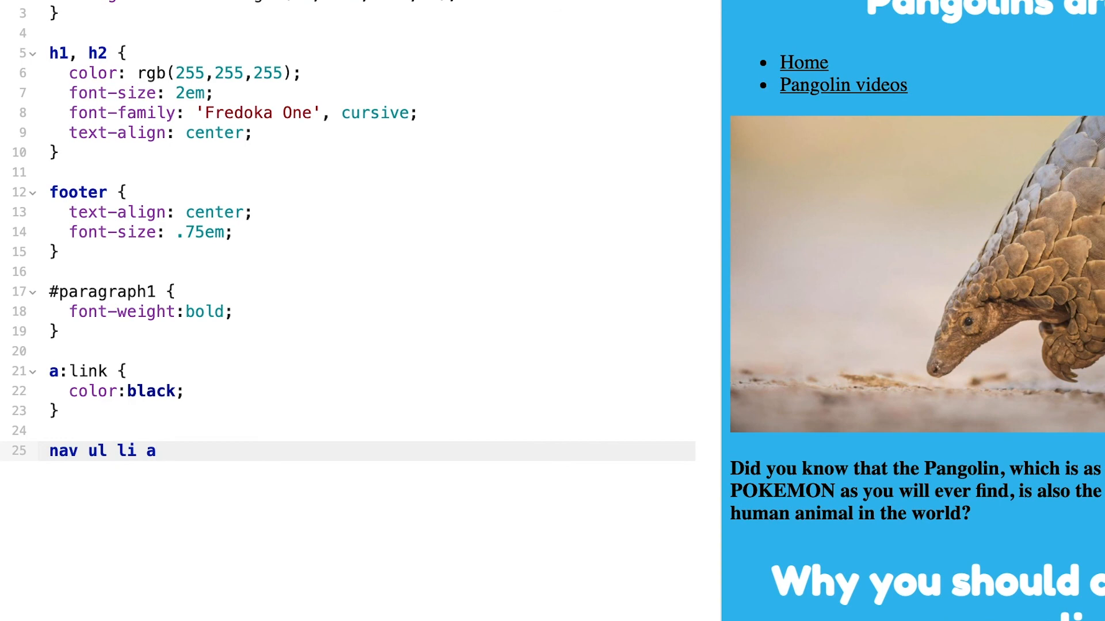
text(:)
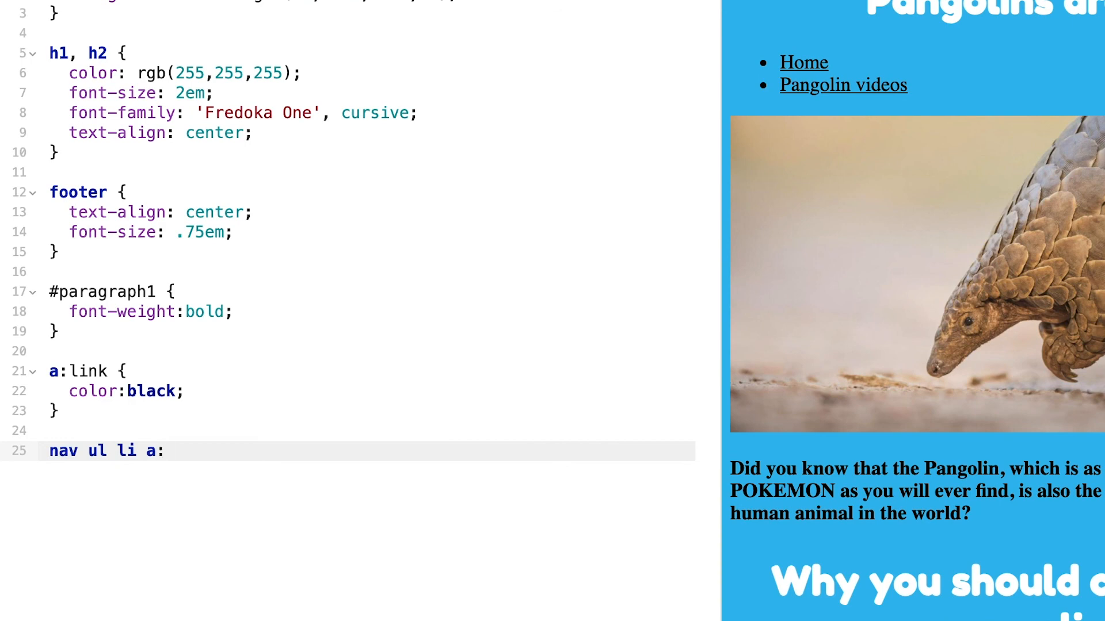
text(hover)
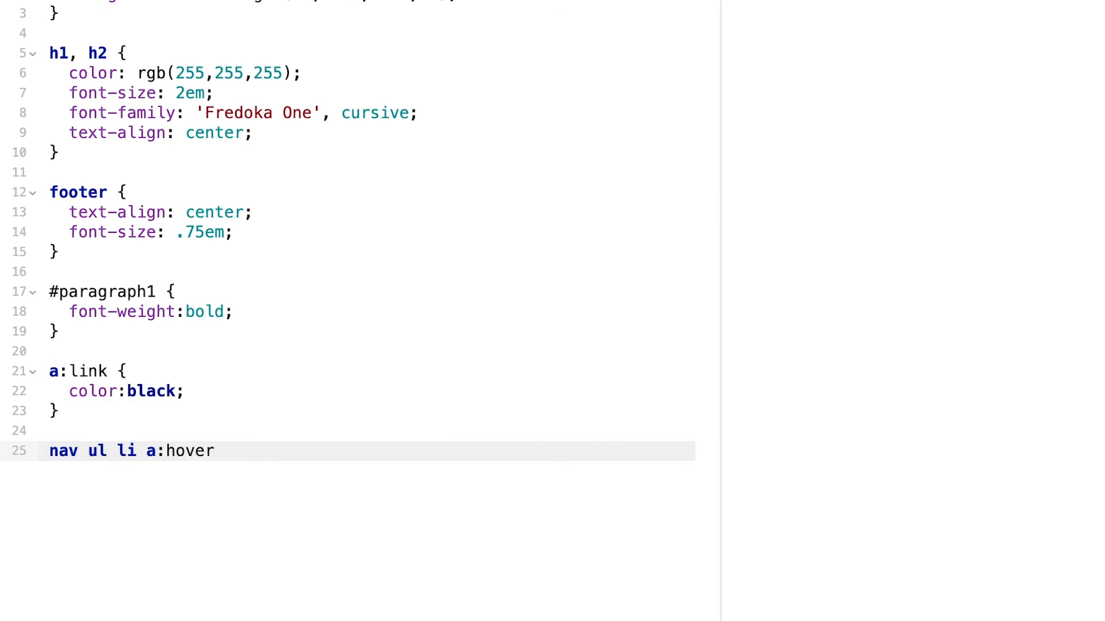
text({)
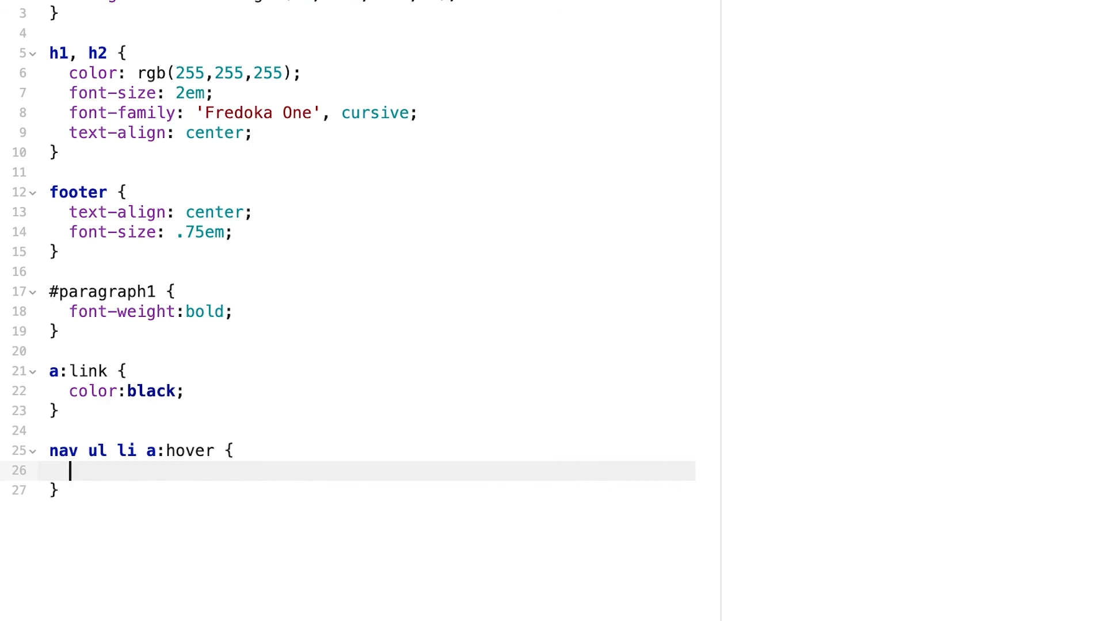
text(ba)
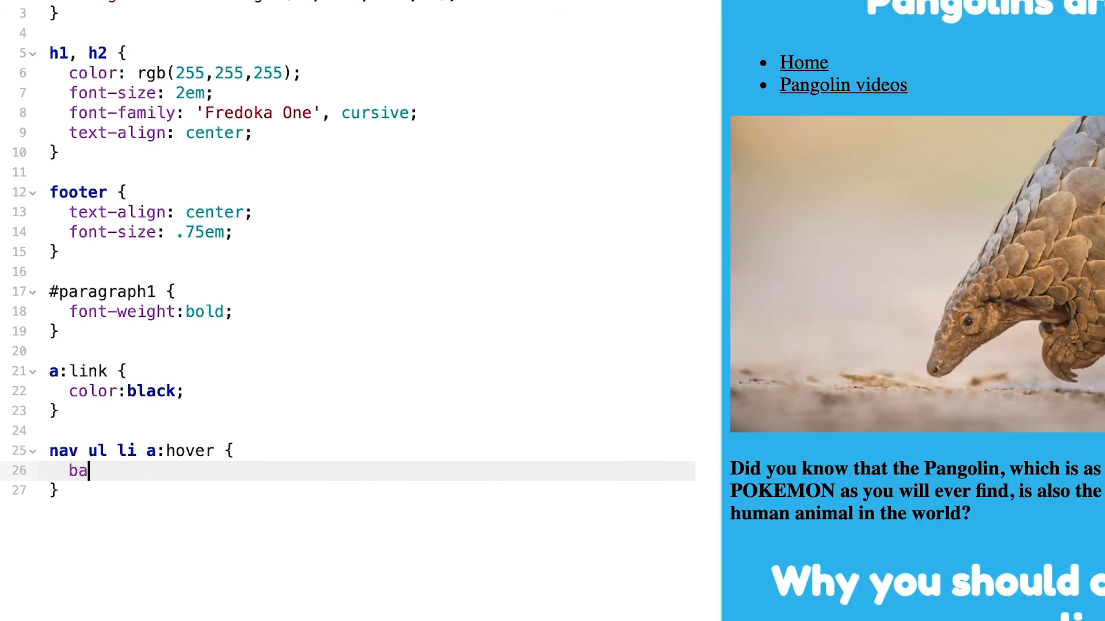
text(ckground:)
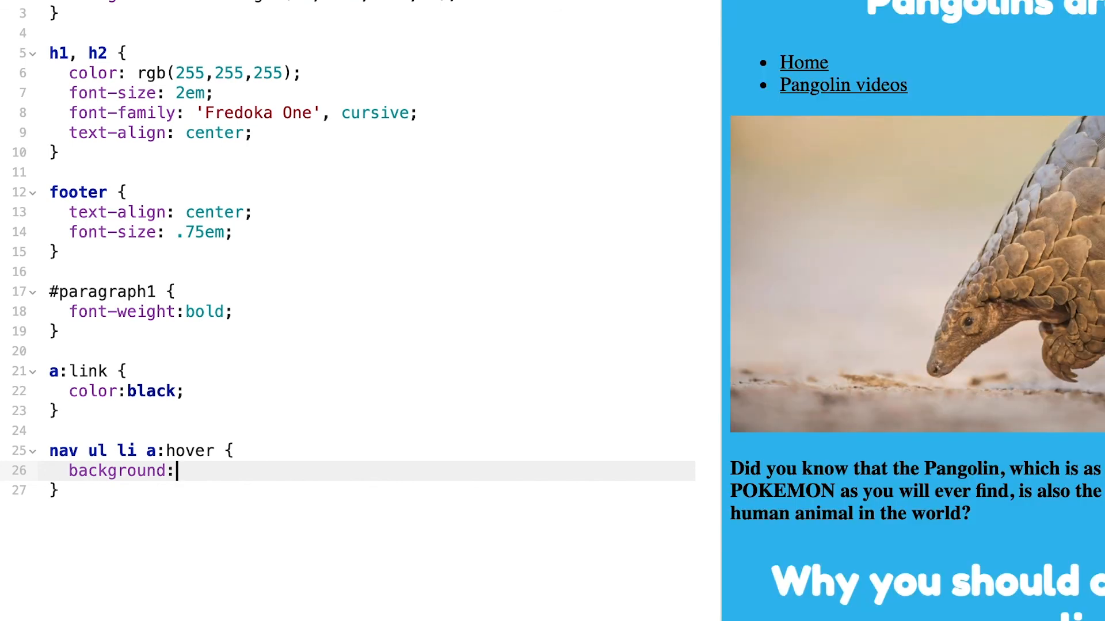
text(#)
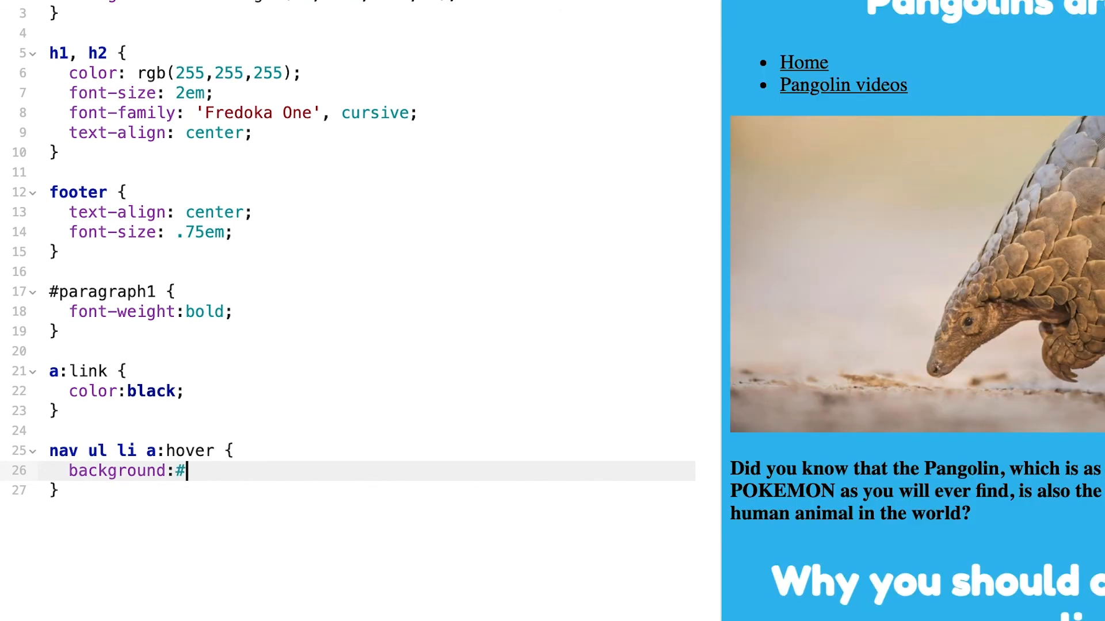
text(feca)
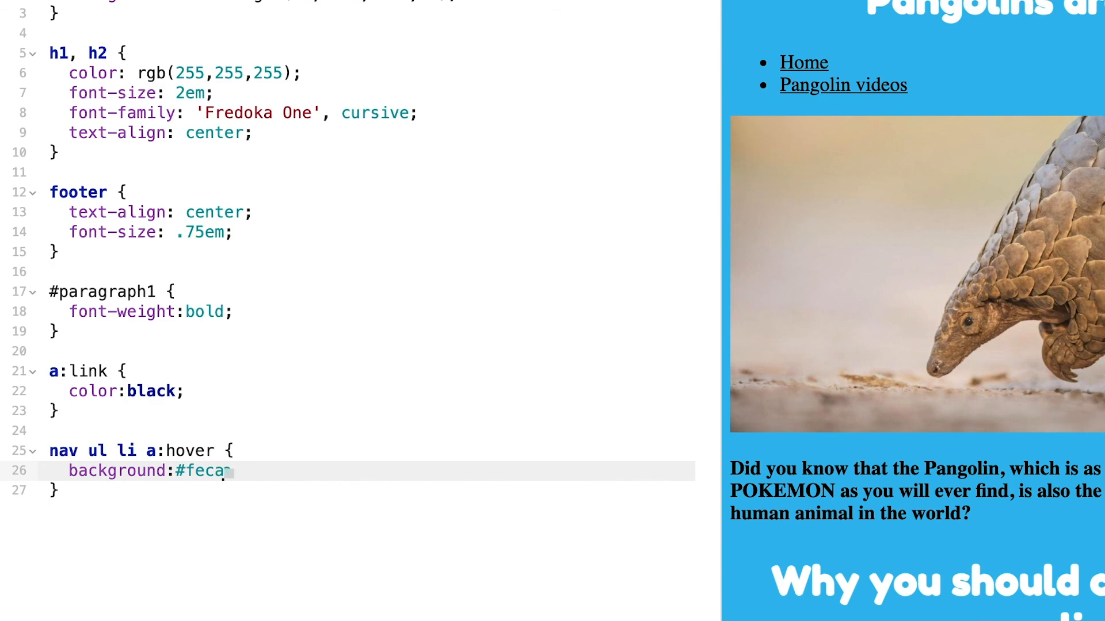
text(62;)
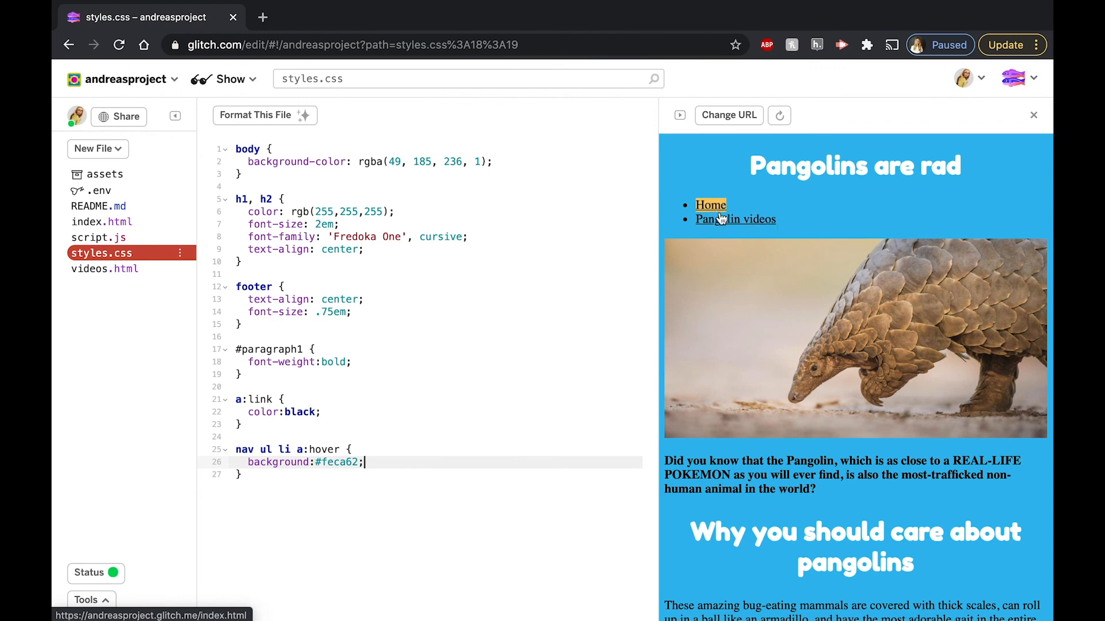
mouse_move(863, 222)
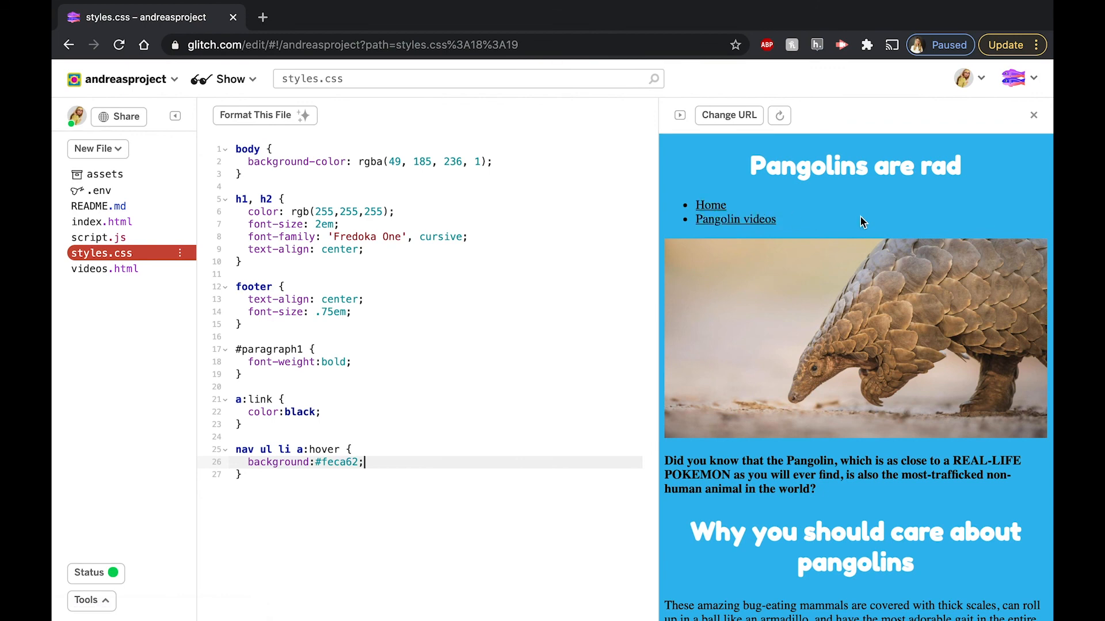